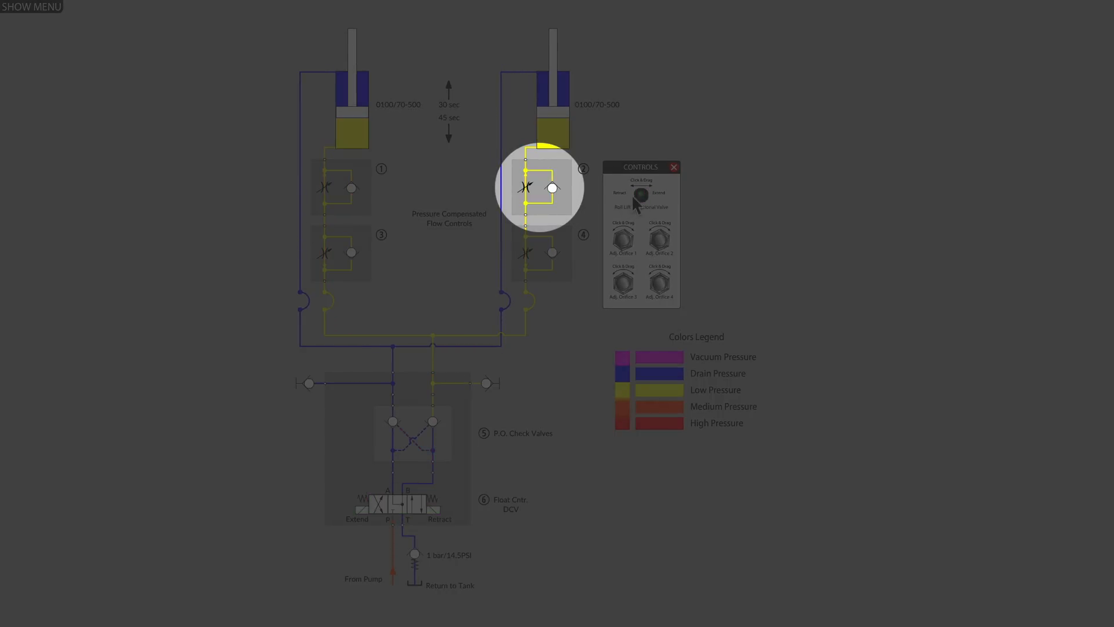
- Shift the directional valve to retract both cylinders, then over to extend them
left_click(634, 193)
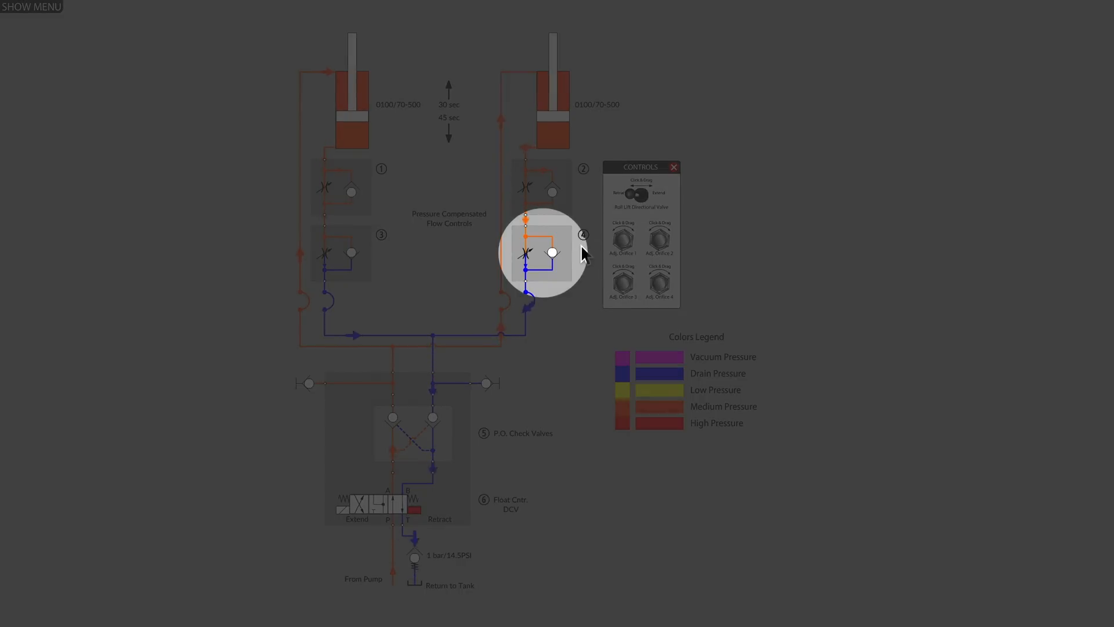
left_click(635, 194)
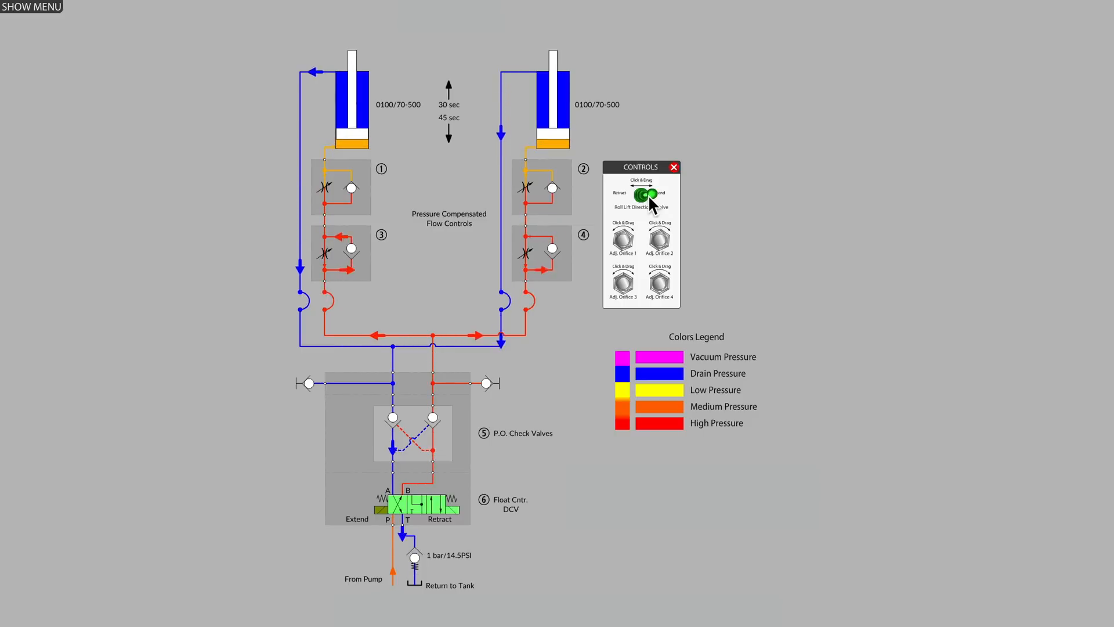
- Return the directional valve to neutral, then shift it so both cylinders move again
left_click(647, 194)
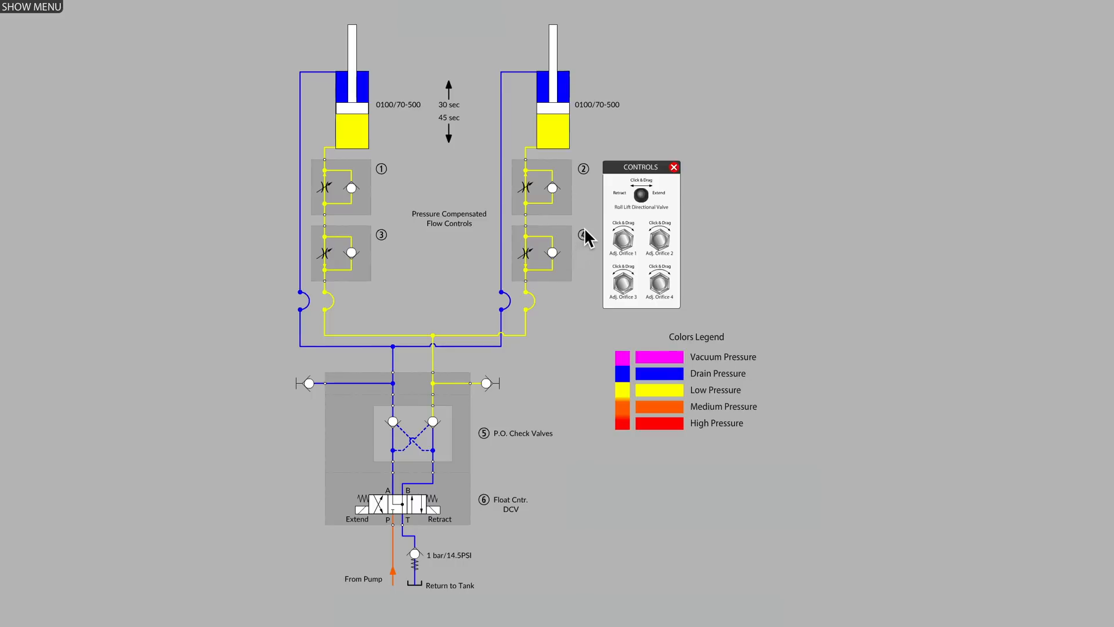
mouse_move(584, 168)
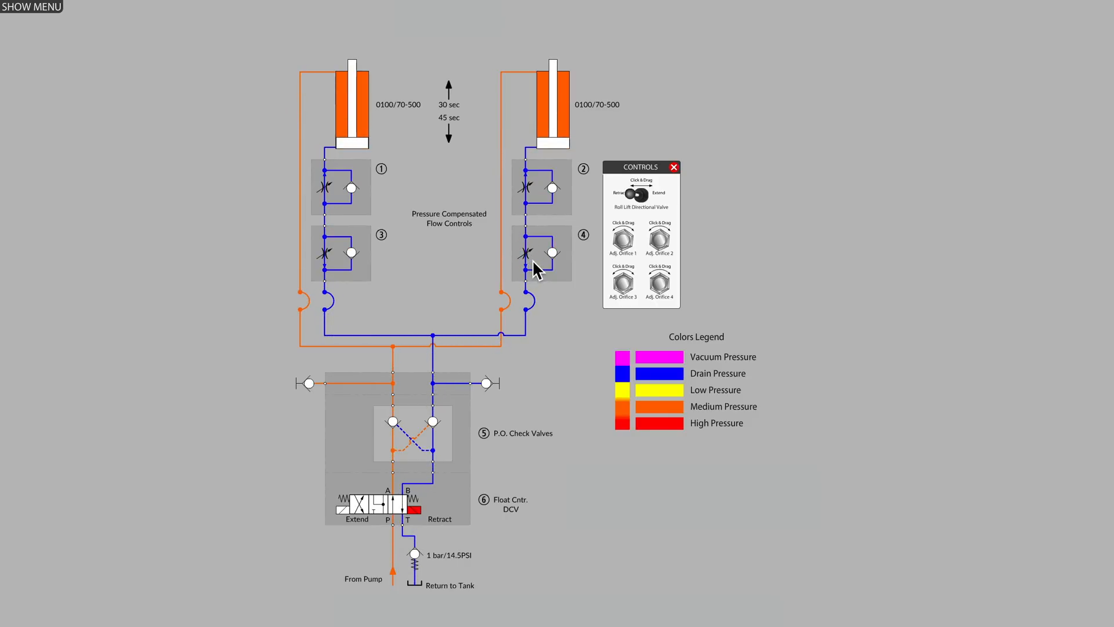
left_click(638, 193)
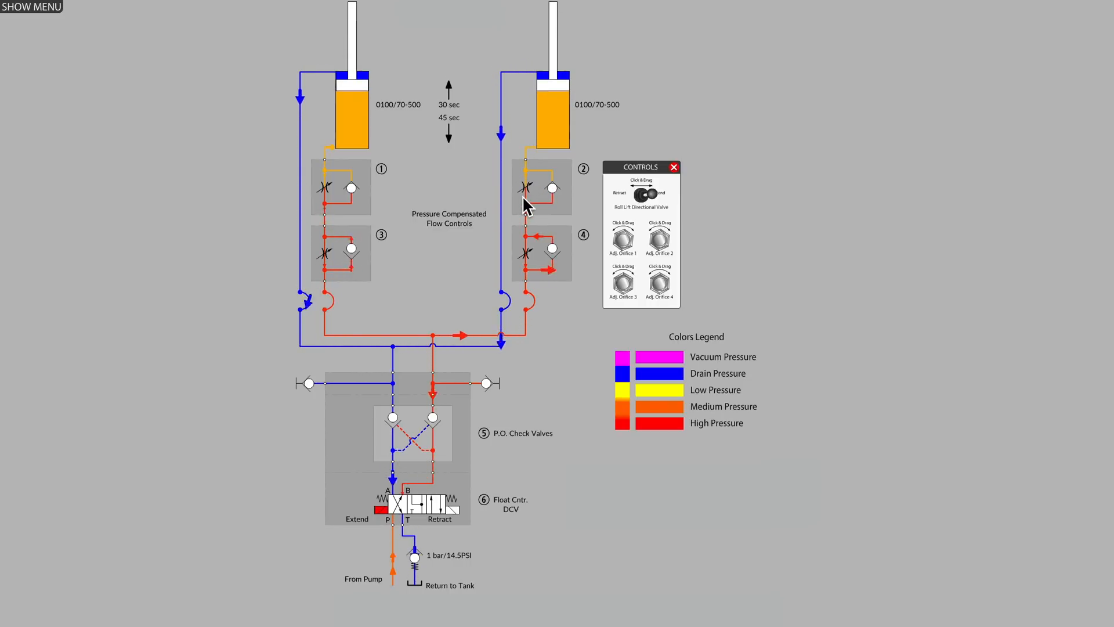
- Center the directional valve to stop both cylinders mid-stroke
left_click(639, 193)
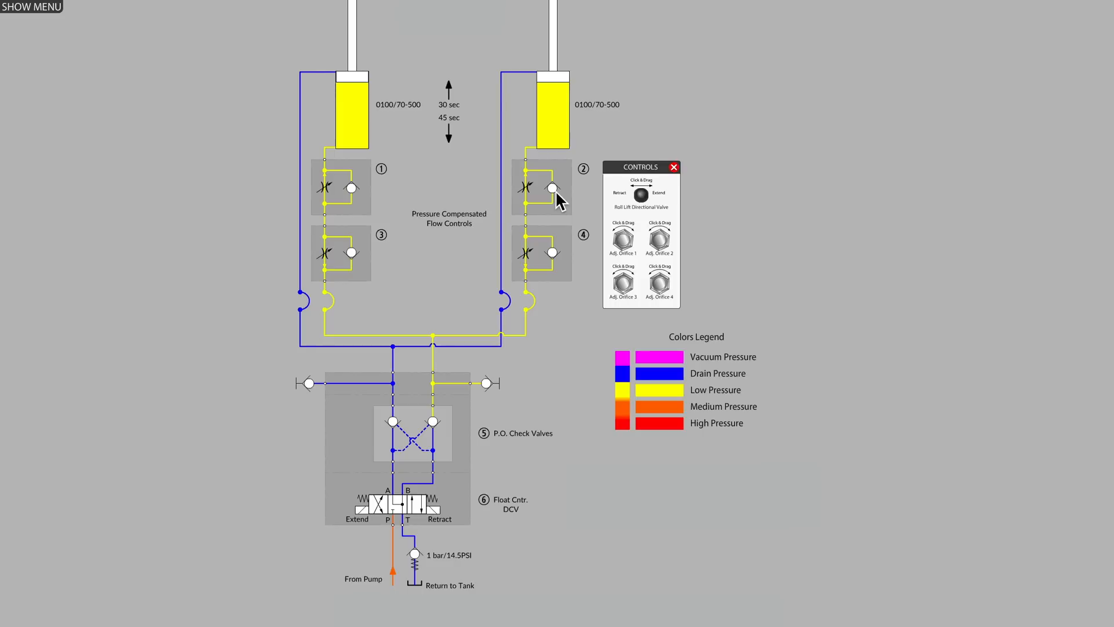
mouse_move(576, 224)
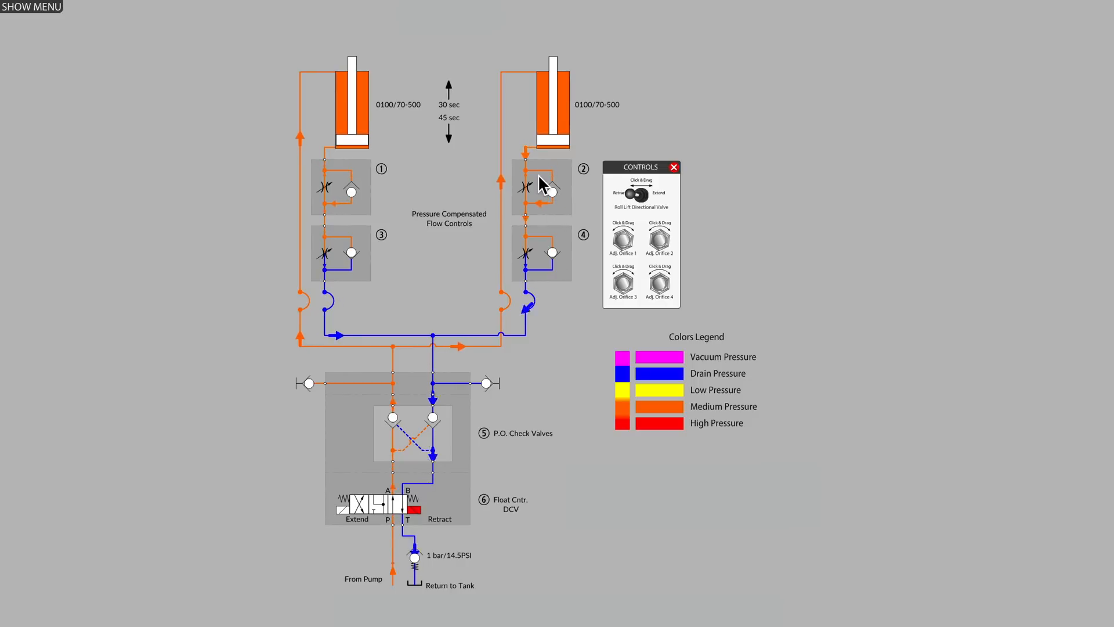
- Shift the directional valve from retract over to extend both cylinders
left_click(626, 192)
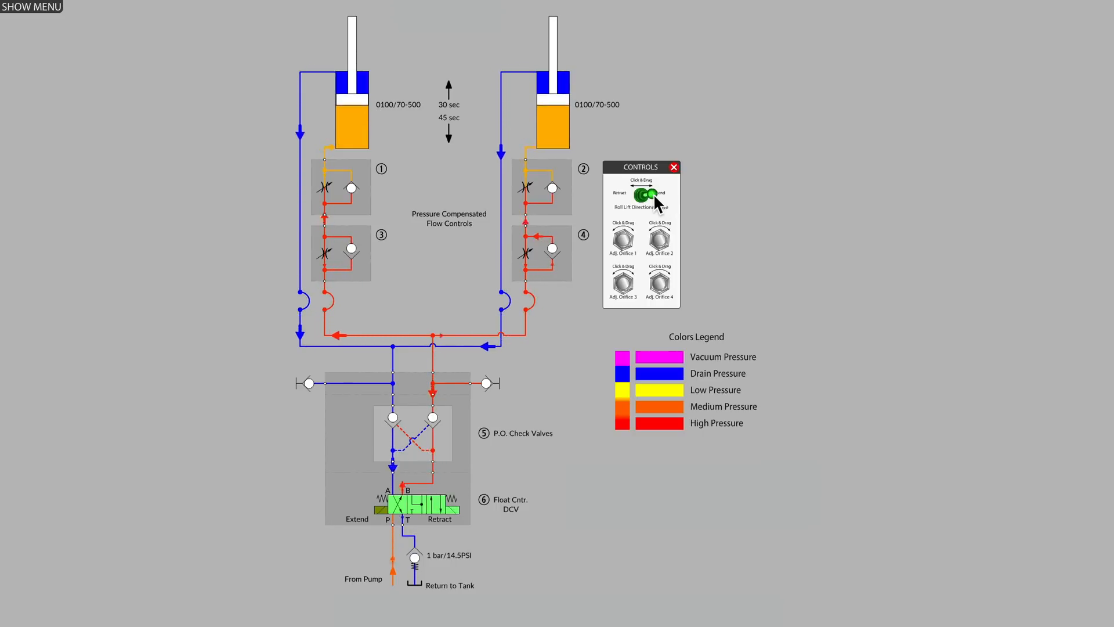
left_click(640, 194)
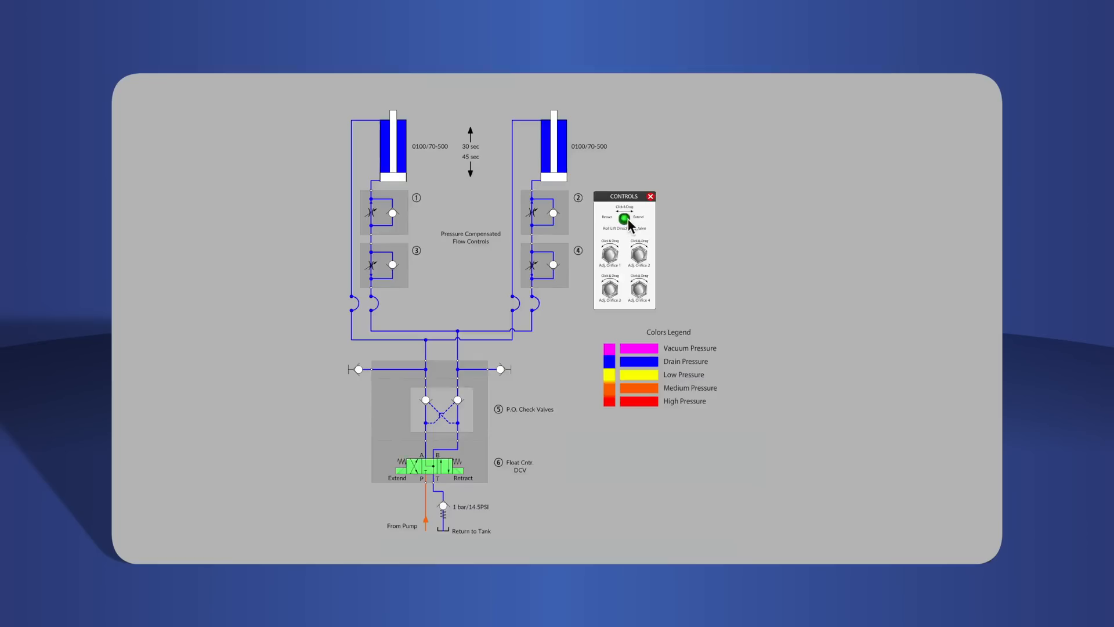
- Center the directional valve, then shift it so both cylinders retract
left_click(625, 219)
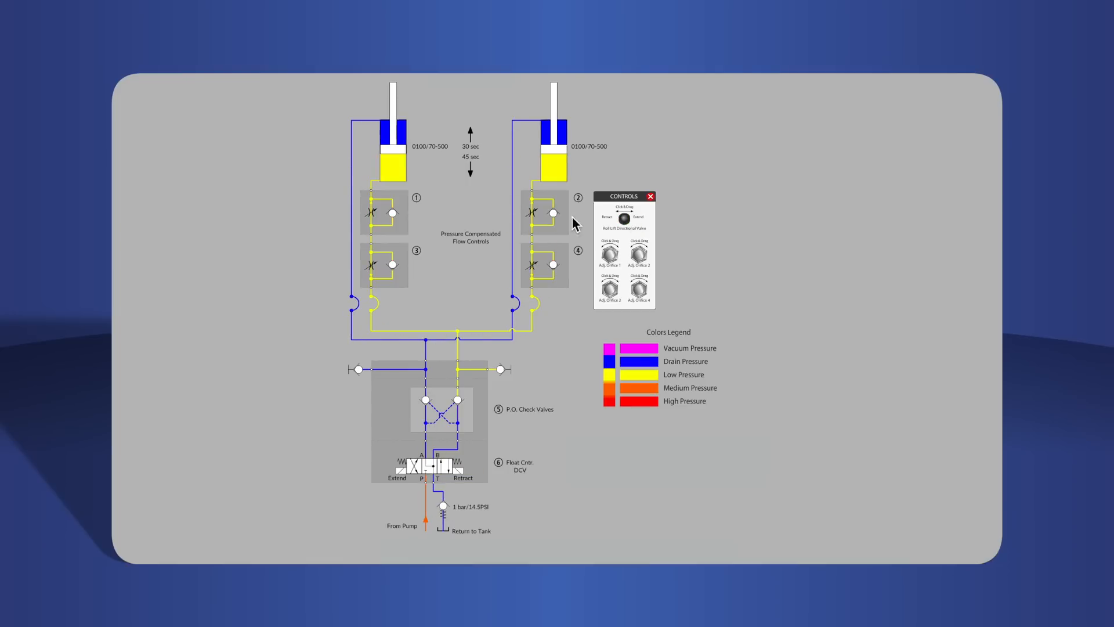
left_click(633, 217)
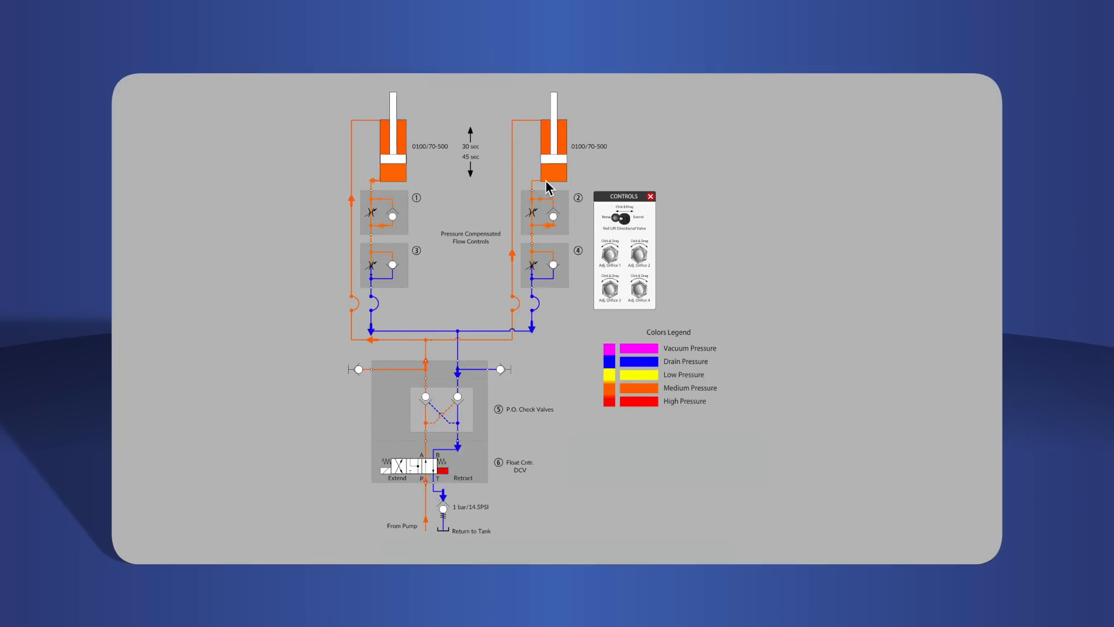